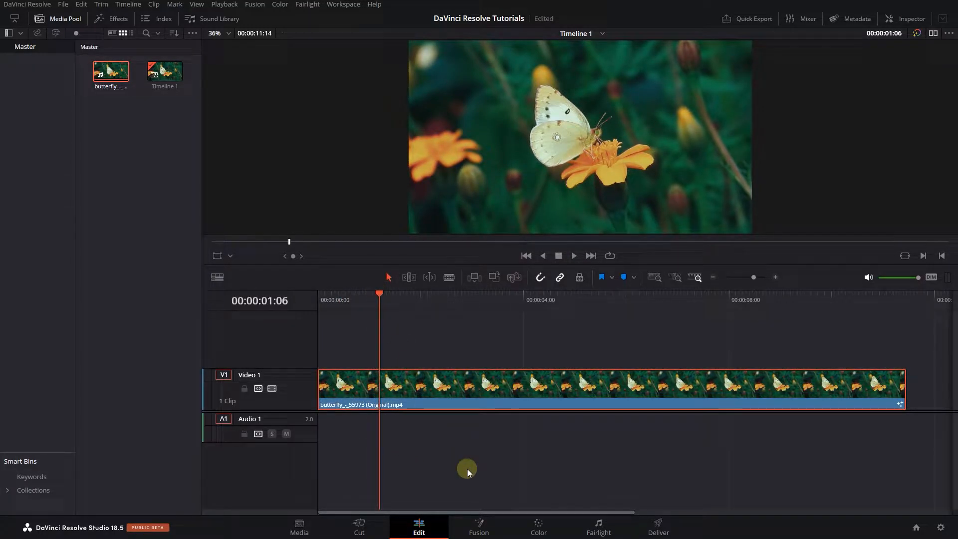
# - On the Fusion page, add a Text+ node merged over the butterfly clip
pyautogui.click(478, 526)
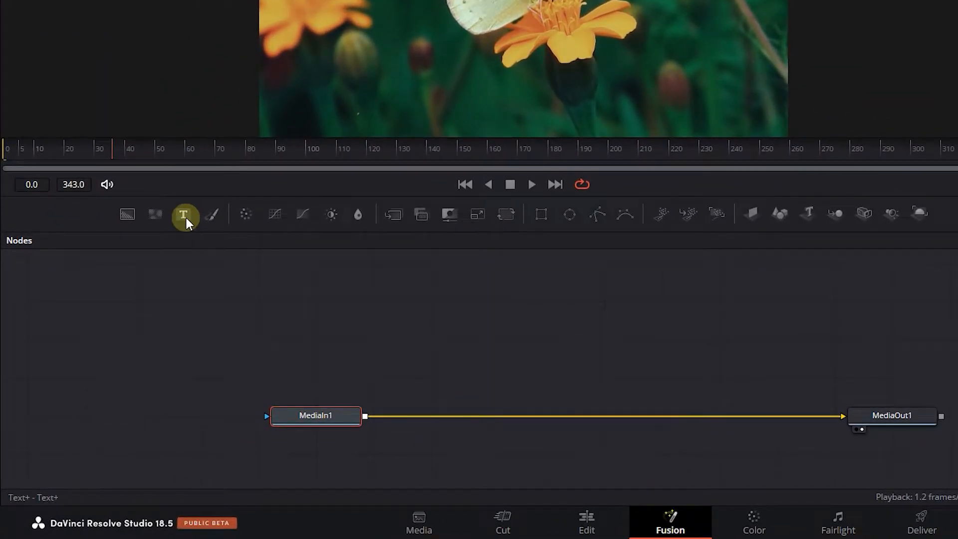
pyautogui.click(185, 214)
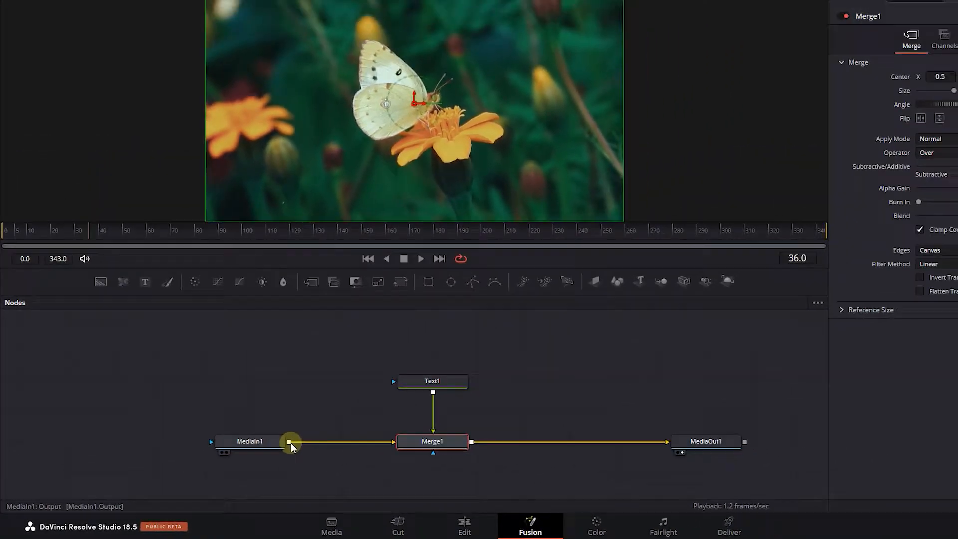
# - Set the title text to GLASS in a large Barlow Black font
pyautogui.click(432, 380)
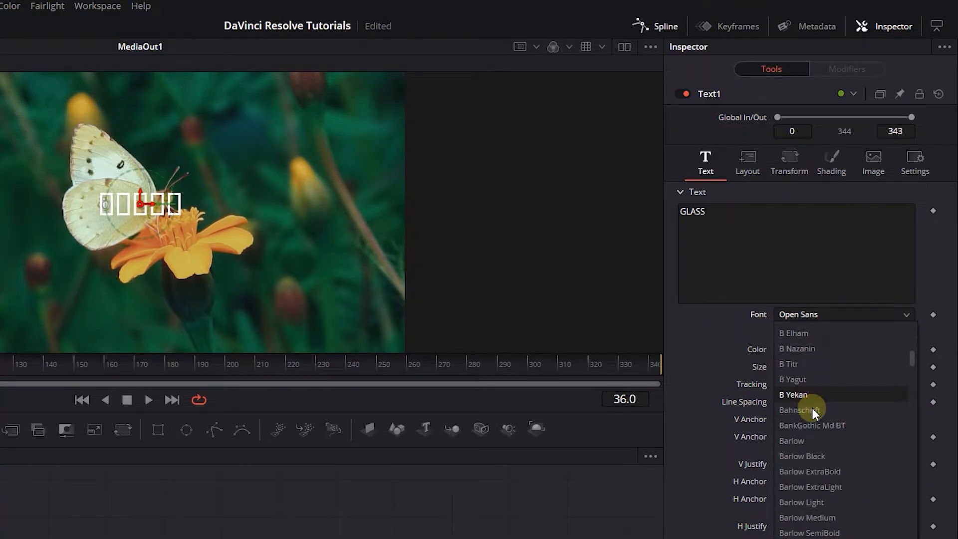
pyautogui.click(802, 456)
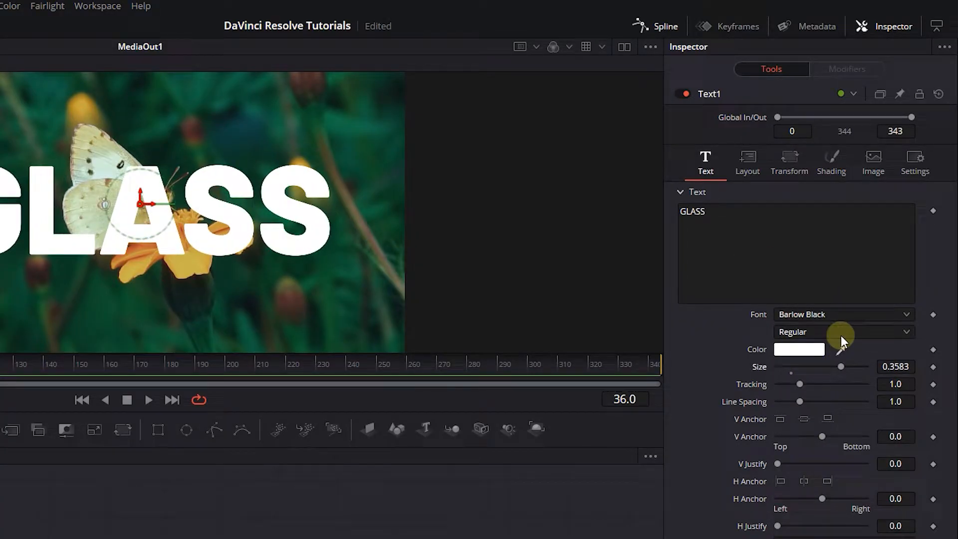
pyautogui.click(831, 163)
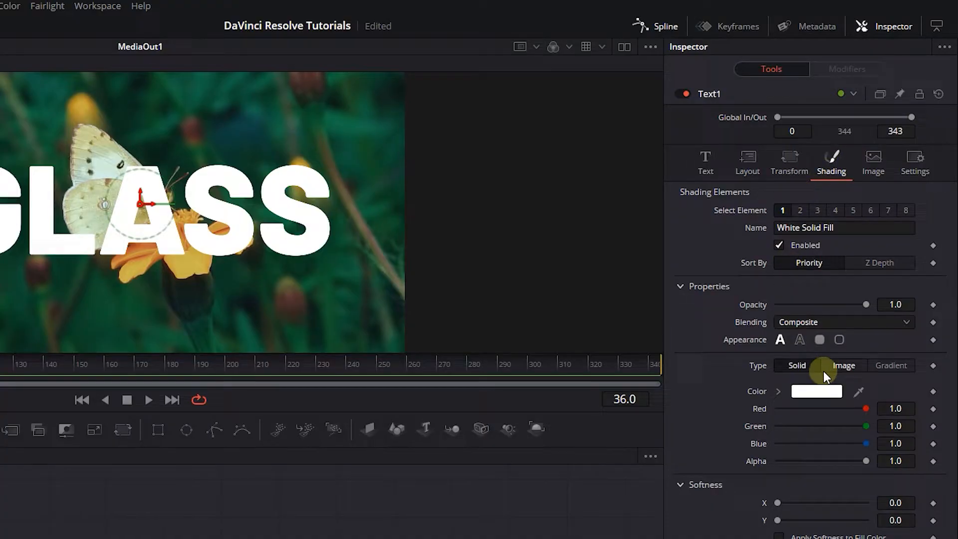
# - Change the GLASS fill type to a black-to-white gradient and select Merge1
pyautogui.click(890, 366)
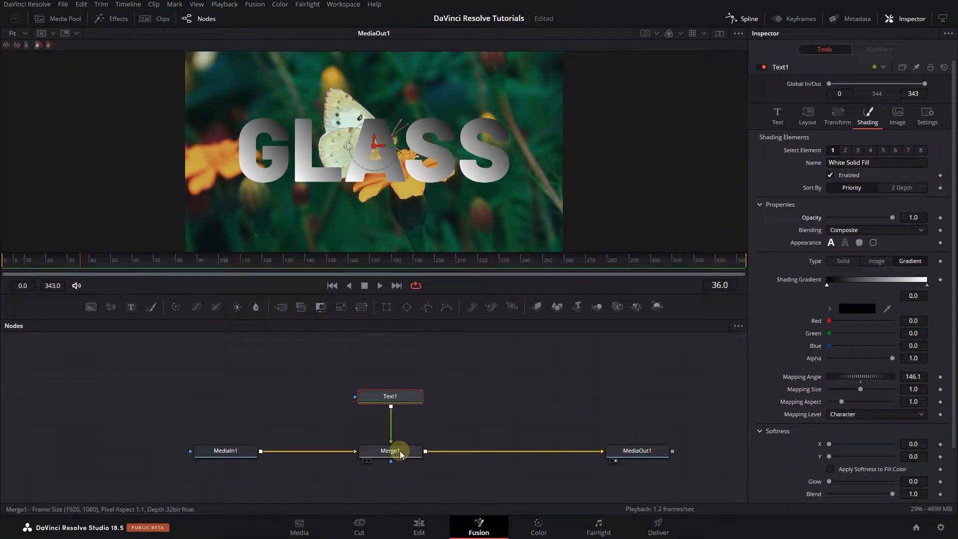
pyautogui.click(389, 450)
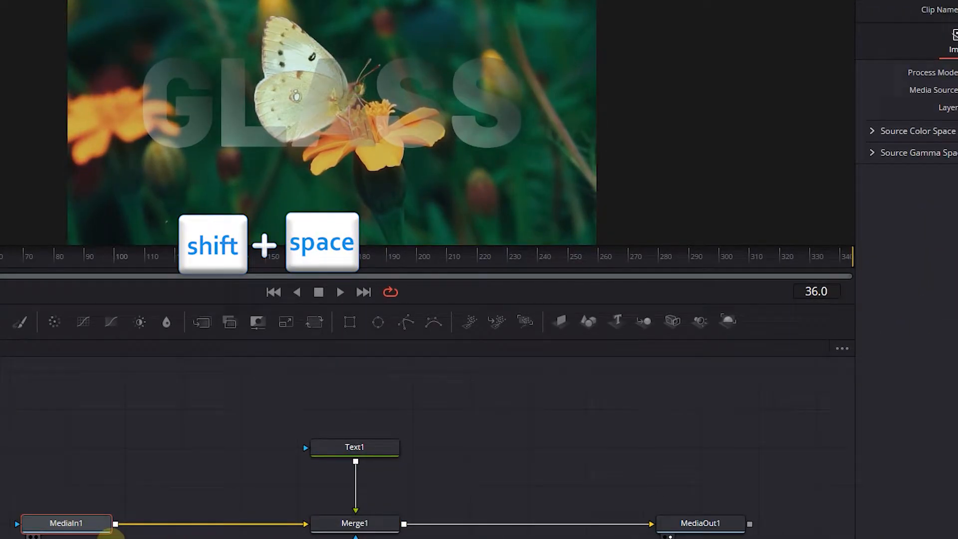
# - Add a Gaussian Blur between MediaIn1 and Merge1, masked by Text1
pyautogui.press('shift+space')
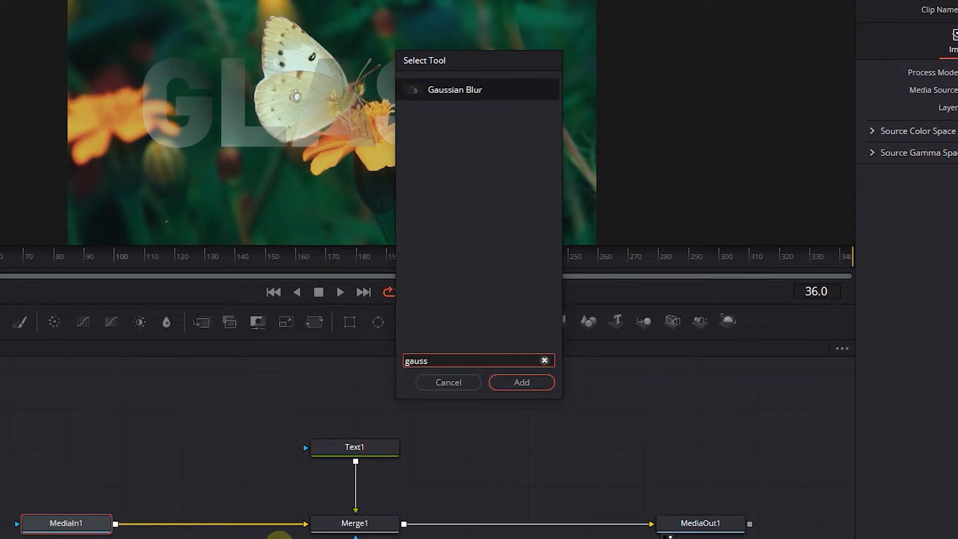
pyautogui.click(521, 381)
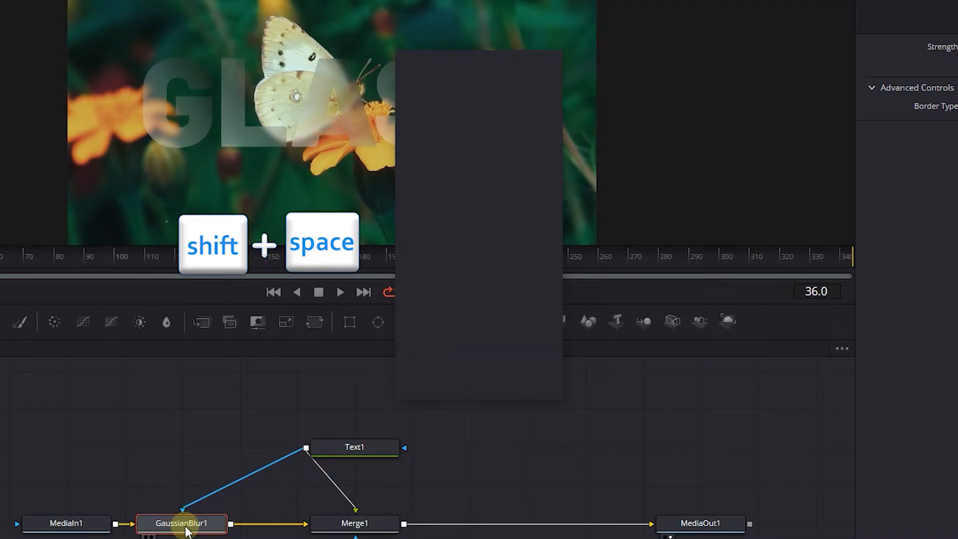
# - Add a Soft Glow node after GaussianBlur1
pyautogui.press('shift+space')
pyautogui.write('soft')
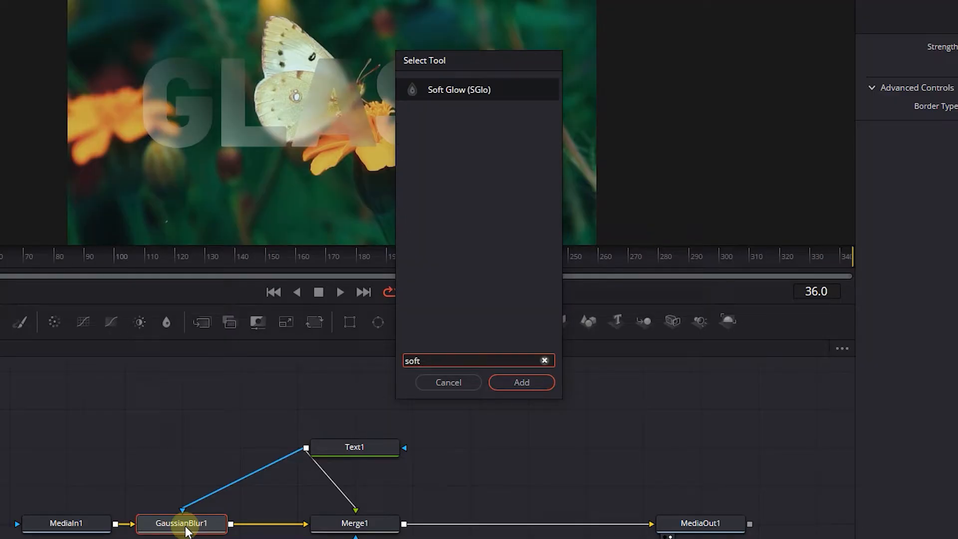
pyautogui.click(520, 382)
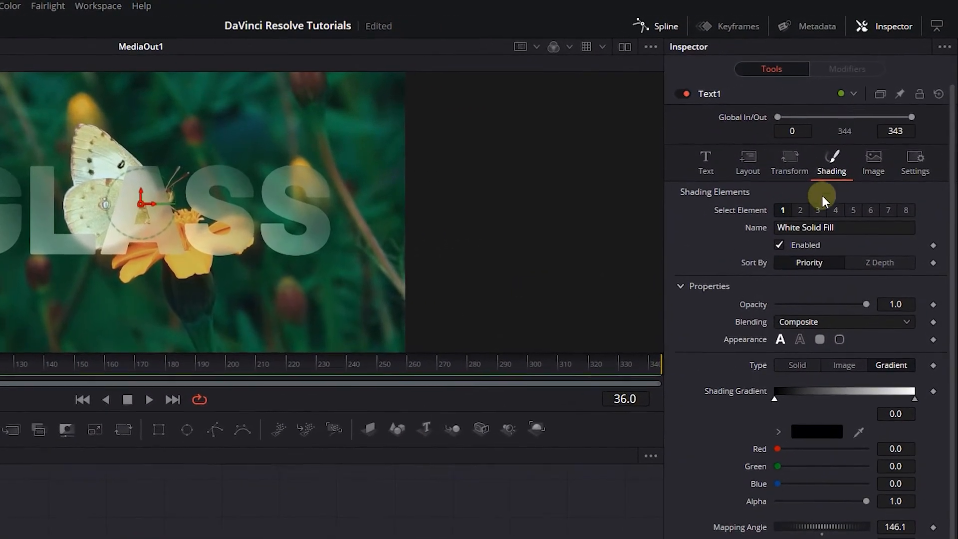
# - Give GLASS a thin outline via shading element 2, then play it on the Edit page
pyautogui.click(800, 210)
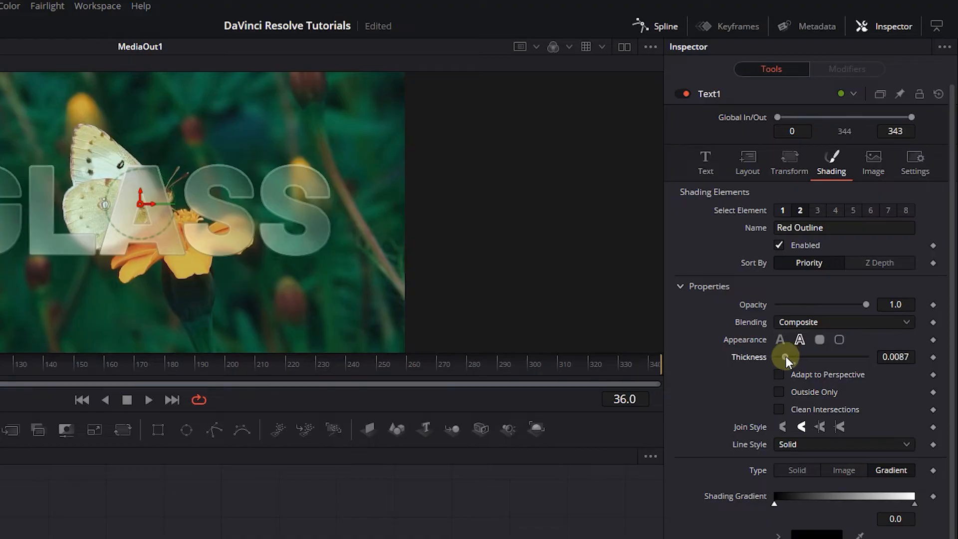
pyautogui.click(418, 526)
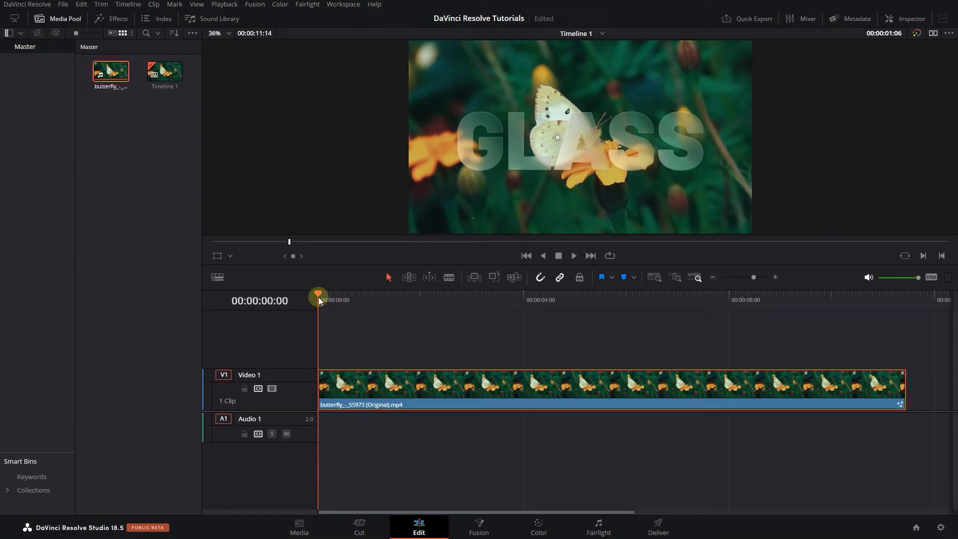
pyautogui.click(573, 256)
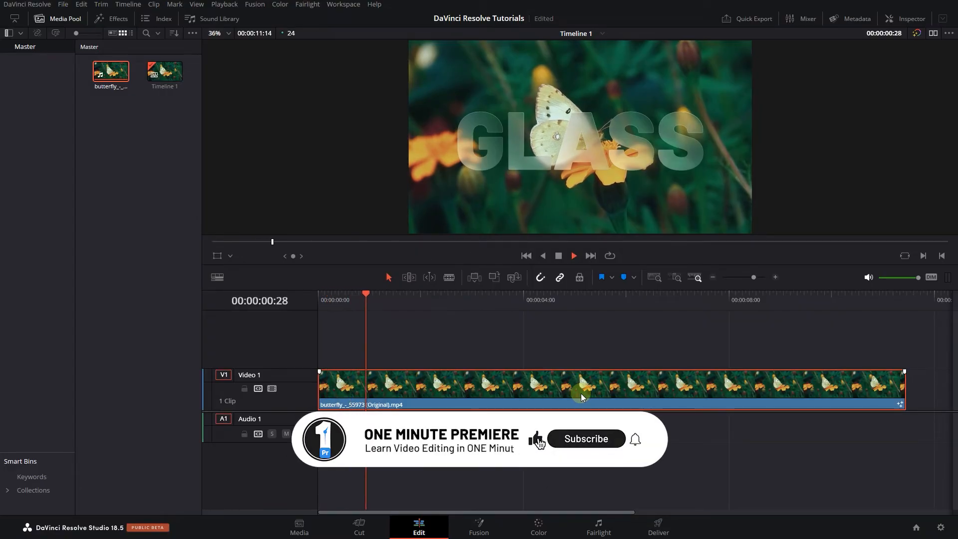